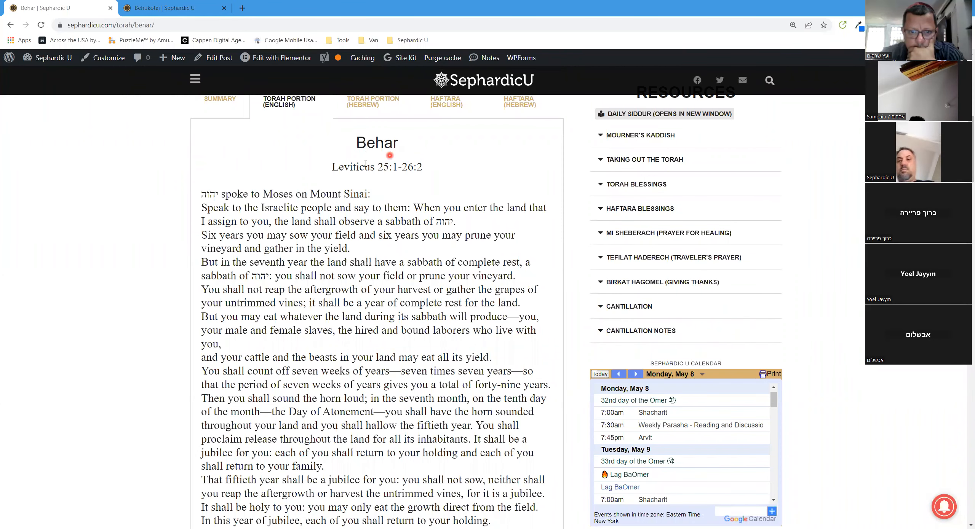
{"action": "mouse_move", "coordinate": [195, 193]}
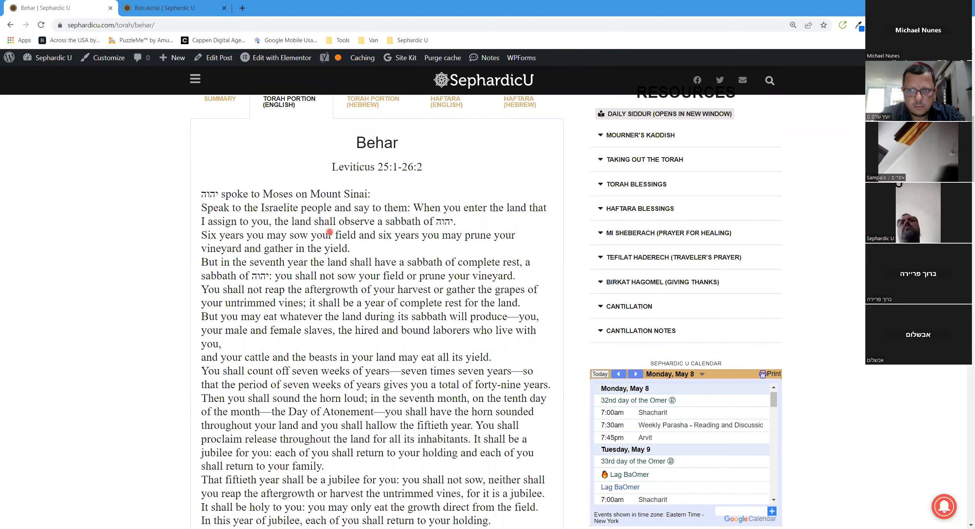
{"action": "mouse_move", "coordinate": [425, 231]}
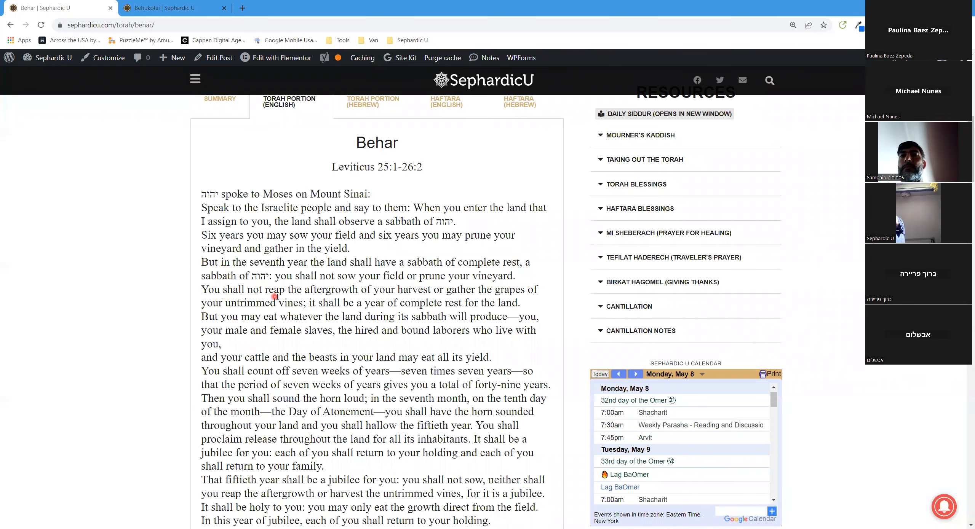
{"action": "mouse_move", "coordinate": [370, 302]}
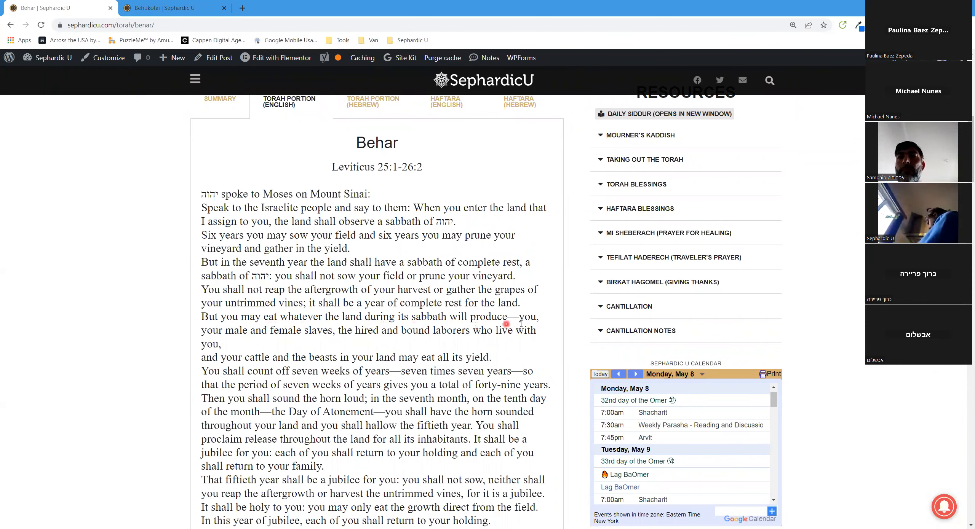
{"action": "mouse_move", "coordinate": [281, 342]}
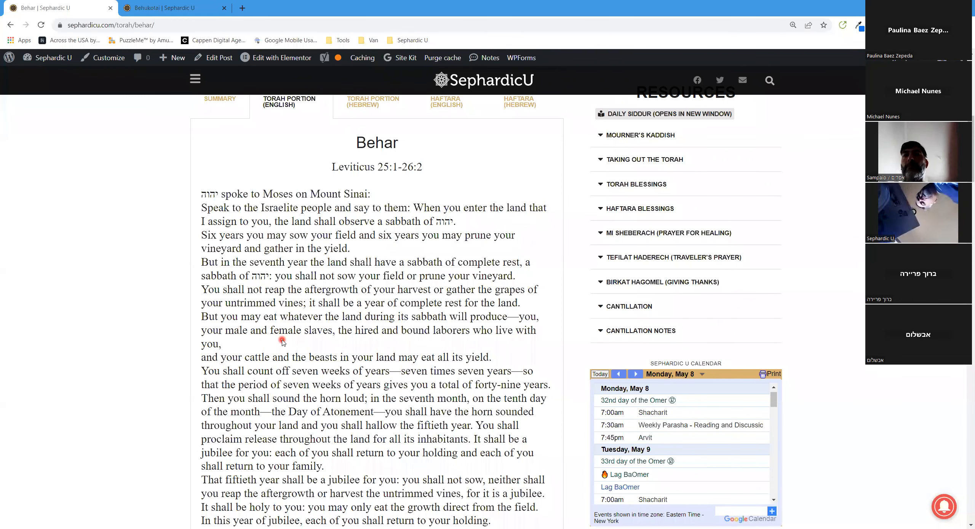
{"action": "mouse_move", "coordinate": [346, 339]}
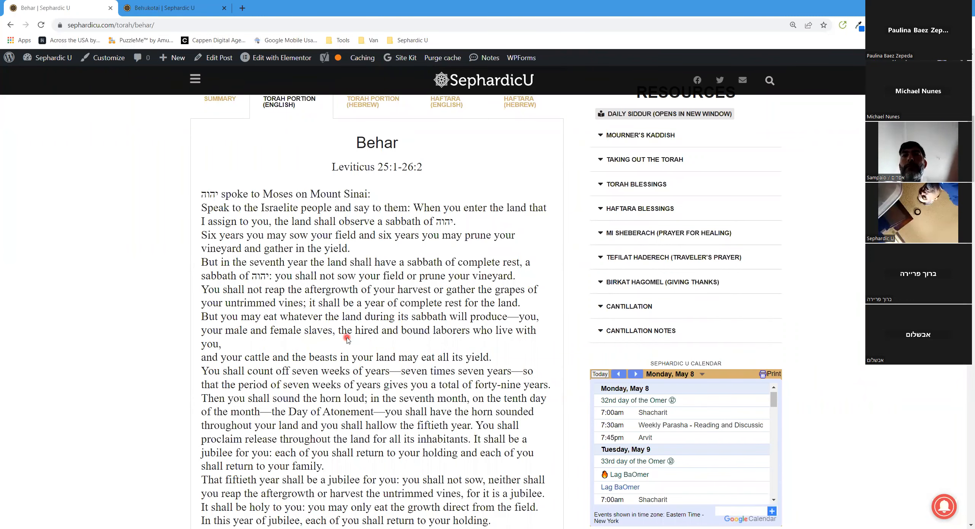
{"action": "mouse_move", "coordinate": [482, 349]}
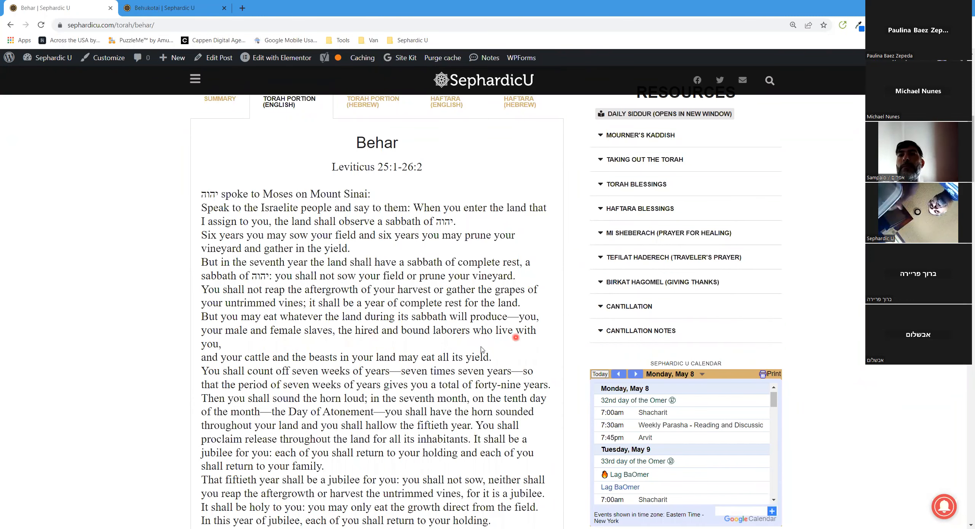
{"action": "scroll", "scroll_direction": "down", "scroll_amount": 3}
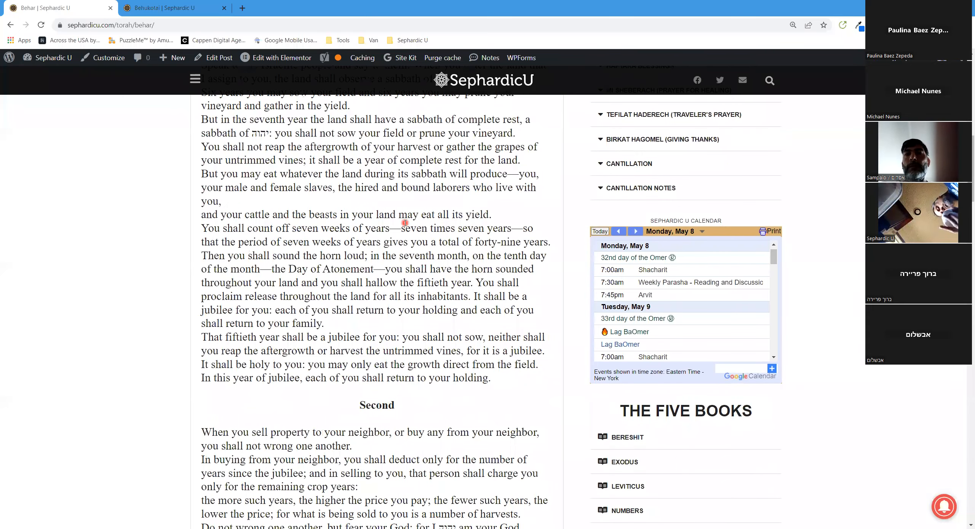
{"action": "mouse_move", "coordinate": [463, 223]}
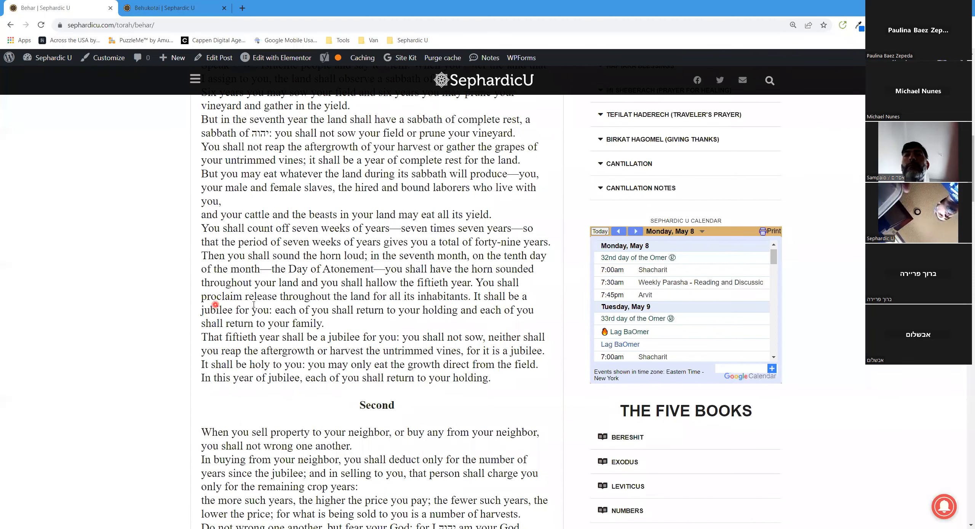
{"action": "mouse_move", "coordinate": [353, 305]}
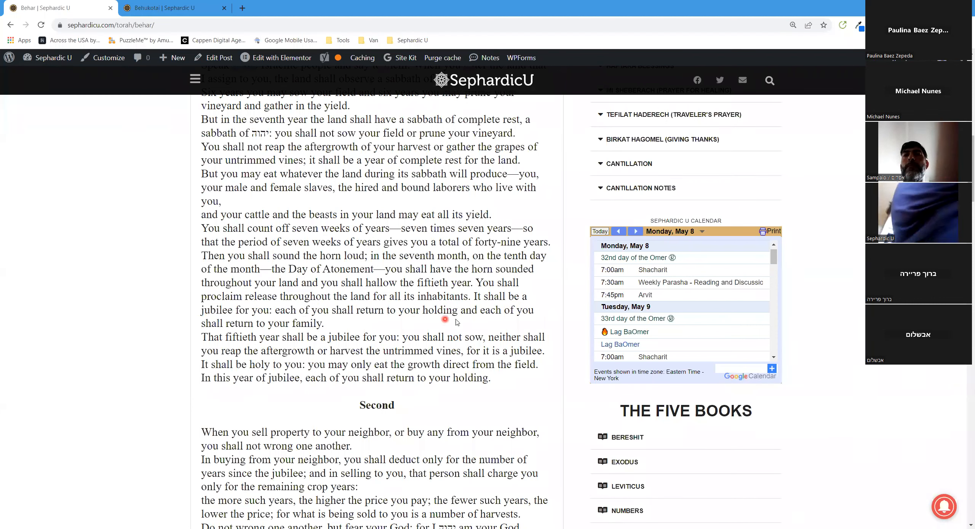
{"action": "mouse_move", "coordinate": [258, 332]}
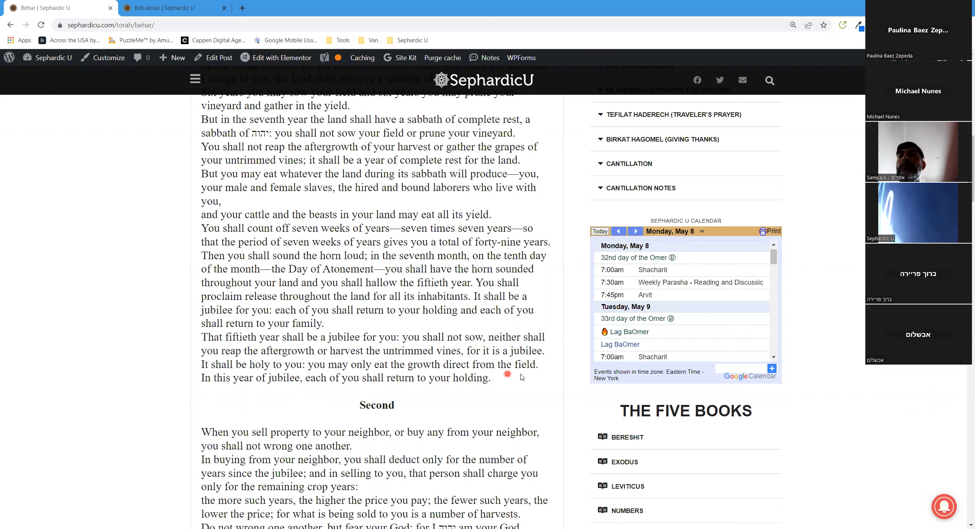
{"action": "mouse_move", "coordinate": [288, 391]}
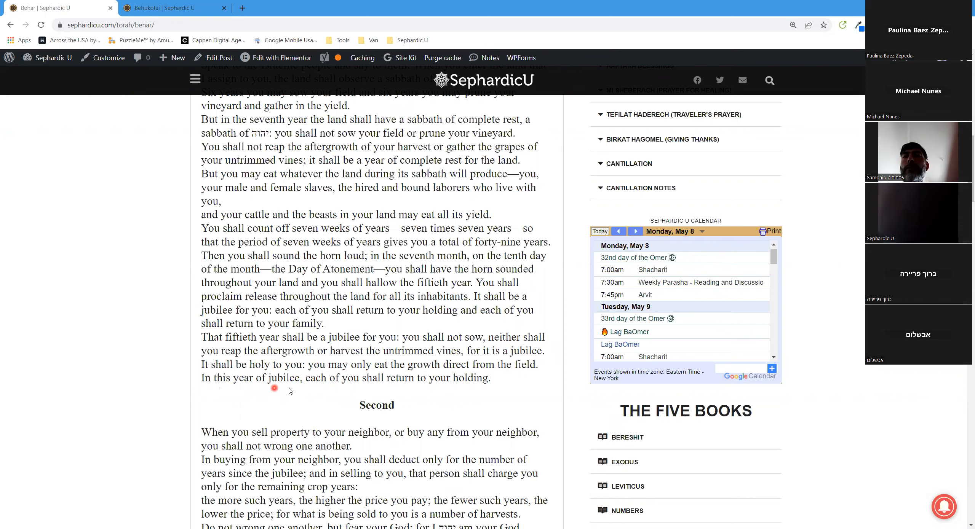
{"action": "mouse_move", "coordinate": [421, 391]}
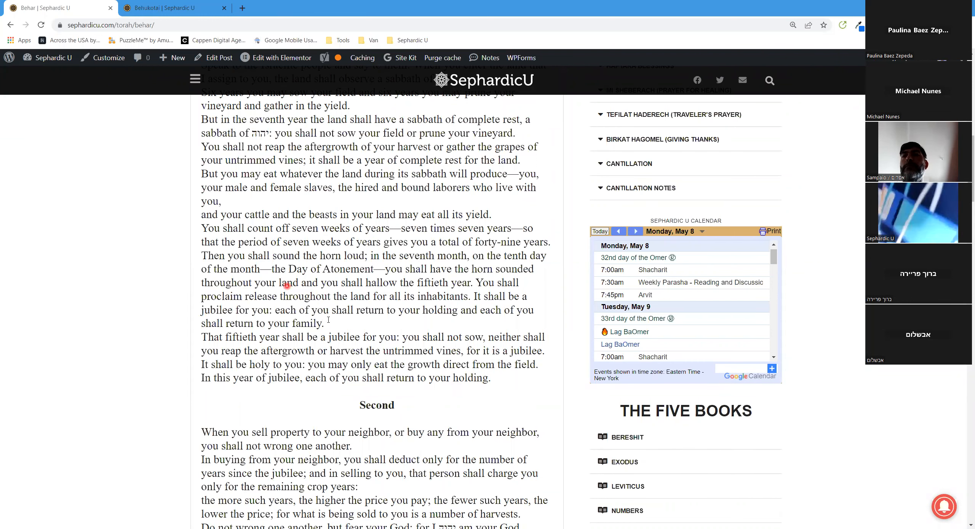
{"action": "scroll", "scroll_direction": "down", "scroll_amount": 3}
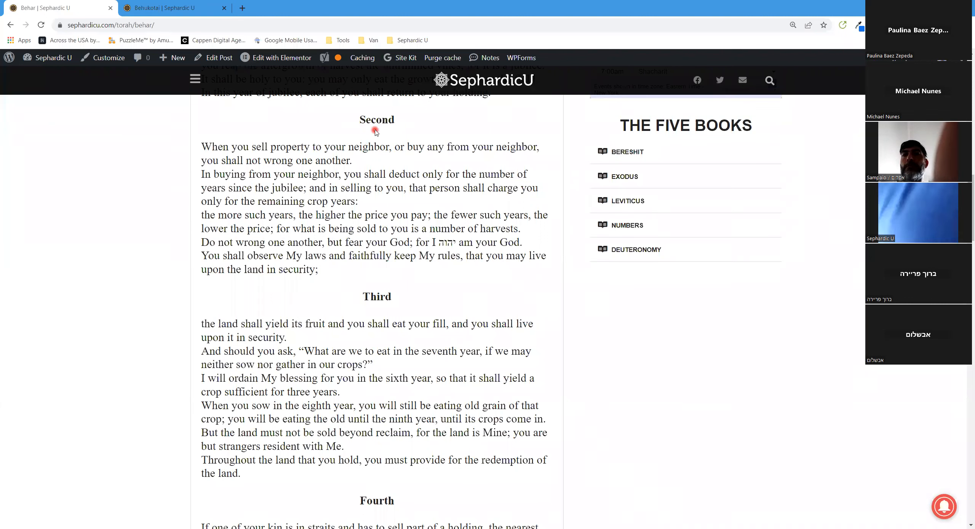
{"action": "mouse_move", "coordinate": [208, 152]}
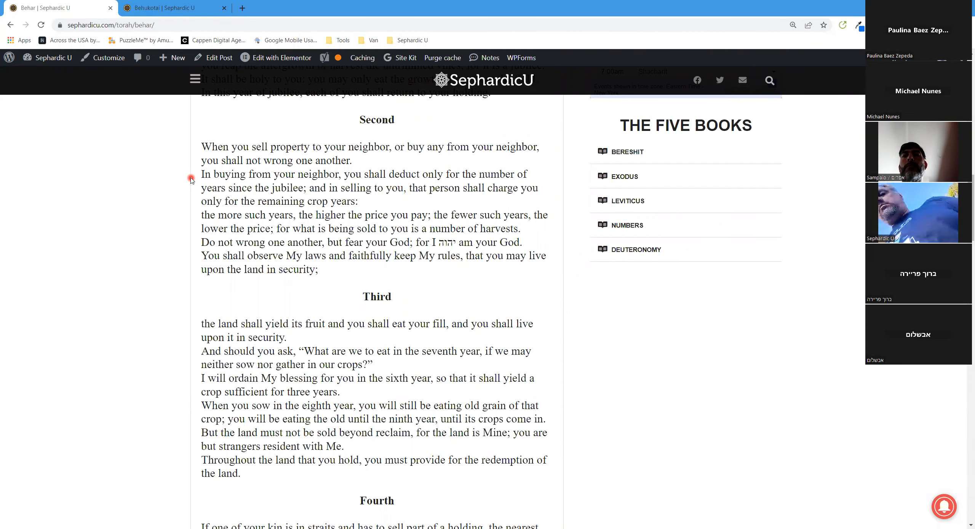
{"action": "mouse_move", "coordinate": [192, 192]}
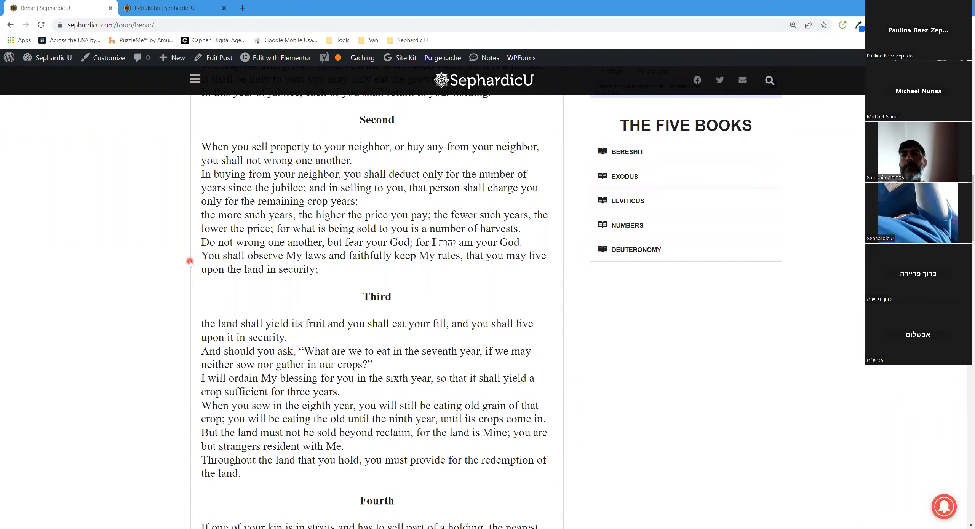
{"action": "scroll", "scroll_direction": "down", "scroll_amount": 3}
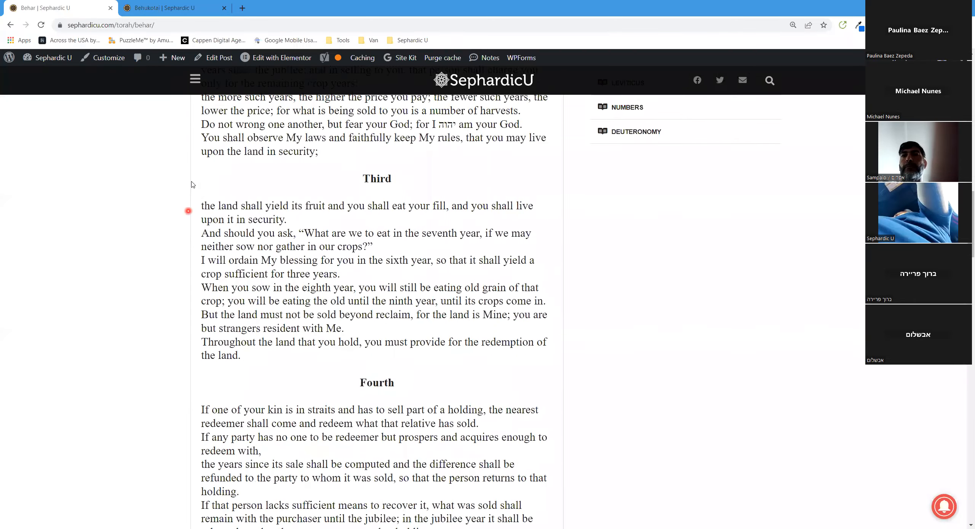
{"action": "scroll", "scroll_direction": "down", "scroll_amount": 3}
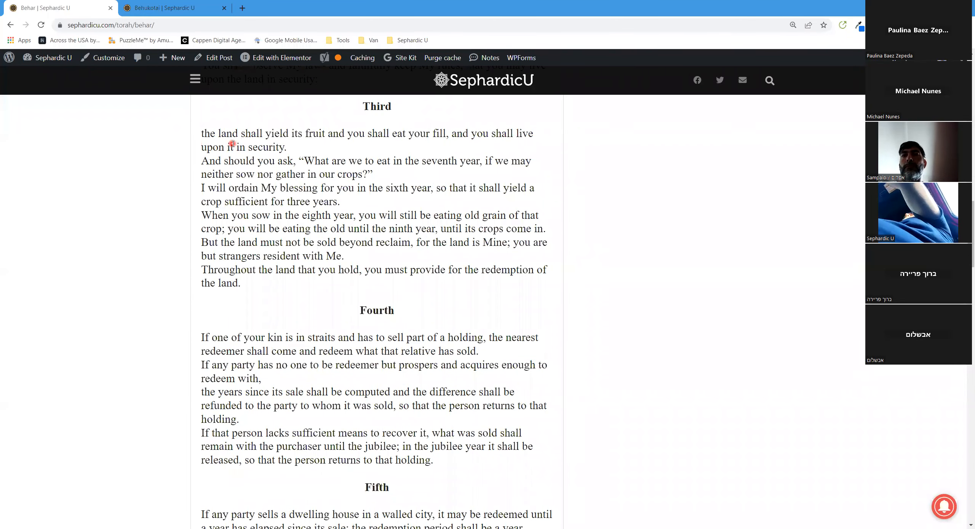
{"action": "mouse_move", "coordinate": [190, 181]}
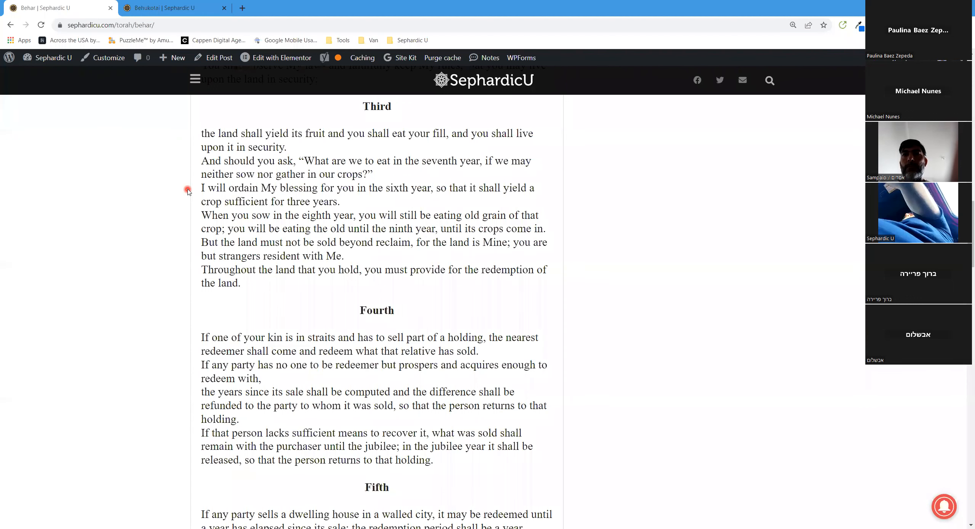
{"action": "mouse_move", "coordinate": [187, 205]}
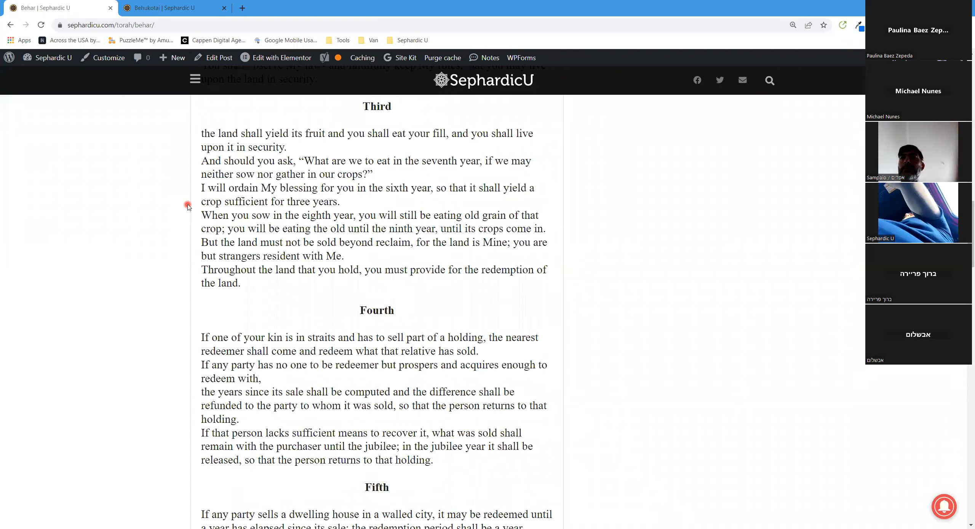
{"action": "mouse_move", "coordinate": [188, 222]}
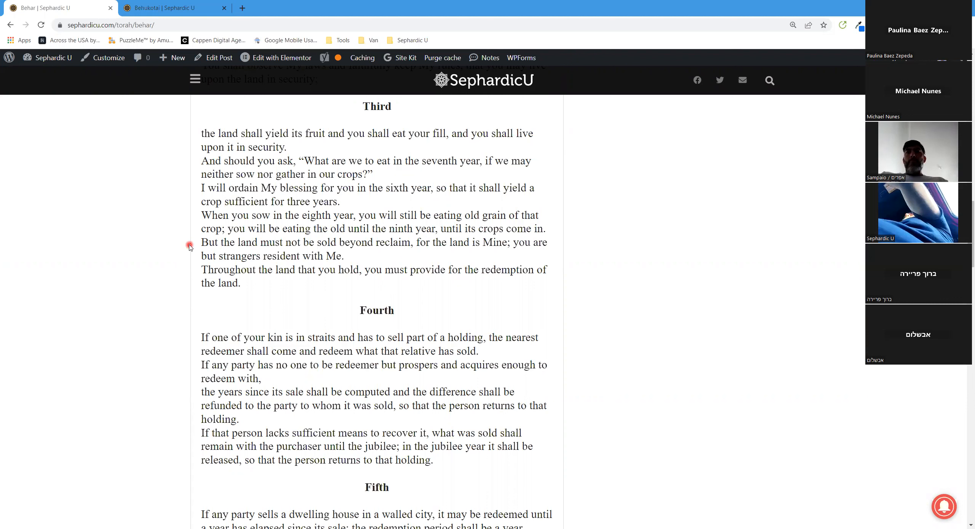
{"action": "mouse_move", "coordinate": [190, 274]}
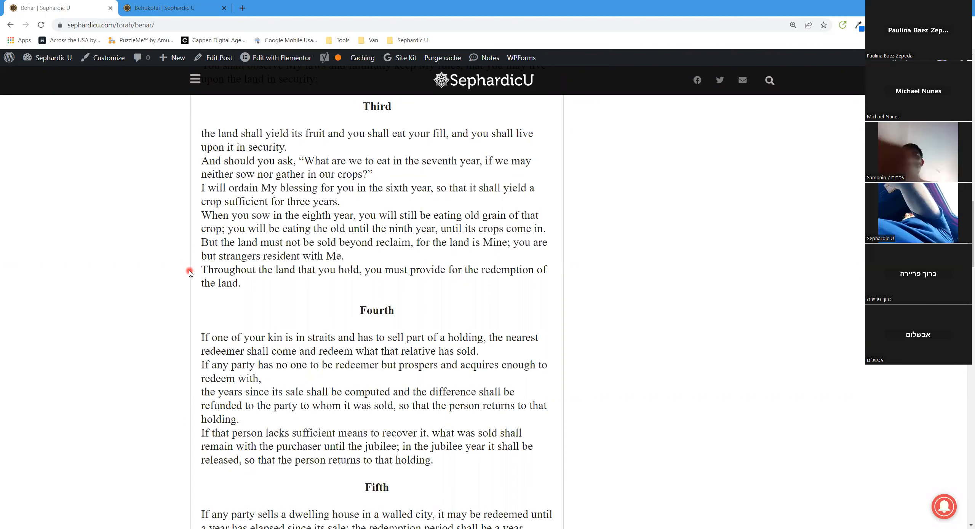
{"action": "scroll", "scroll_direction": "down", "scroll_amount": 3}
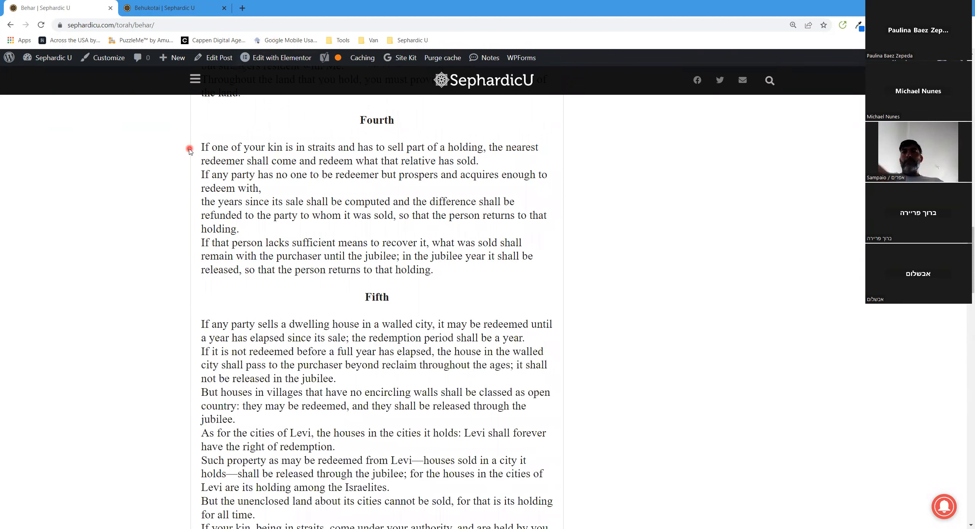
{"action": "mouse_move", "coordinate": [215, 157]}
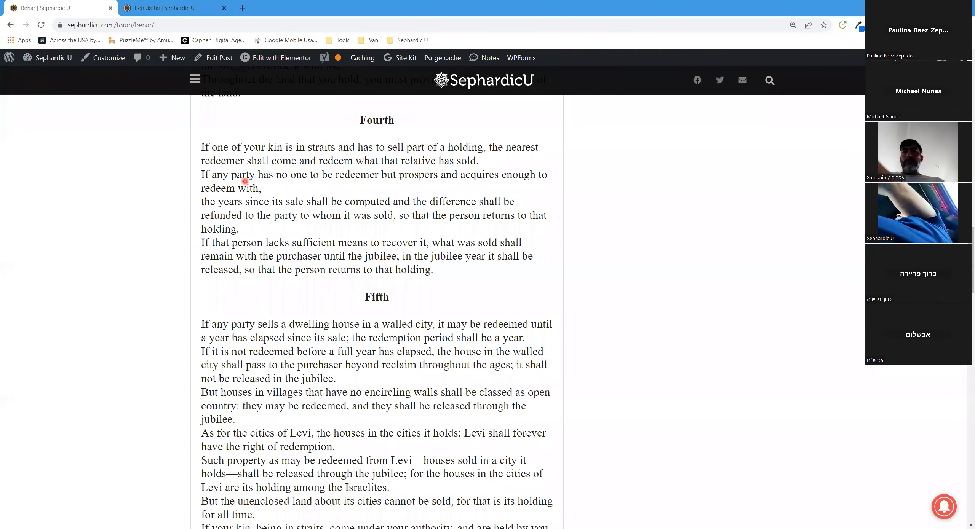
{"action": "mouse_move", "coordinate": [221, 171]}
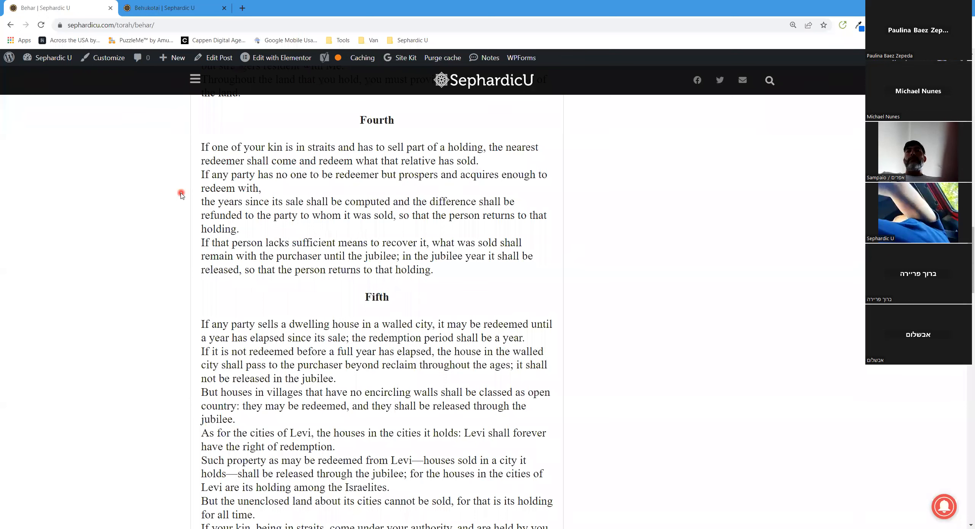
{"action": "mouse_move", "coordinate": [178, 189]}
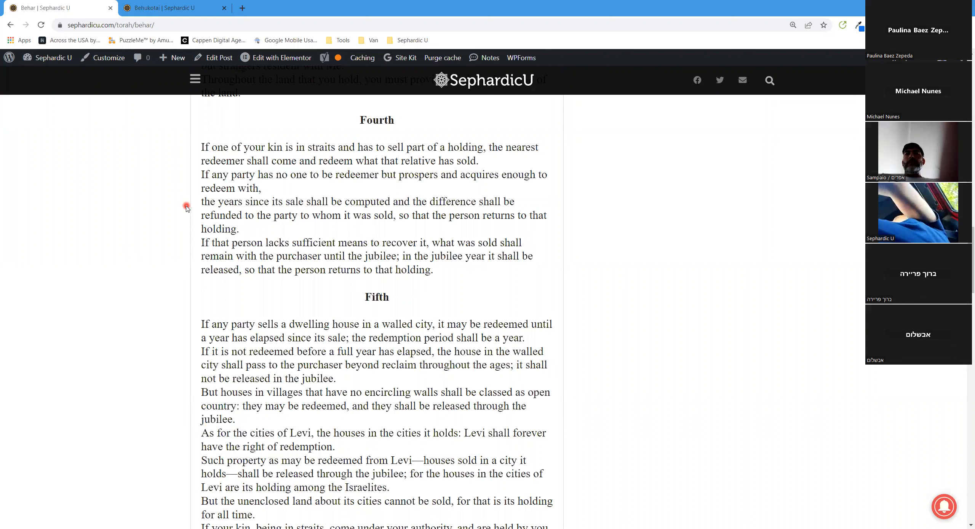
{"action": "mouse_move", "coordinate": [188, 225]}
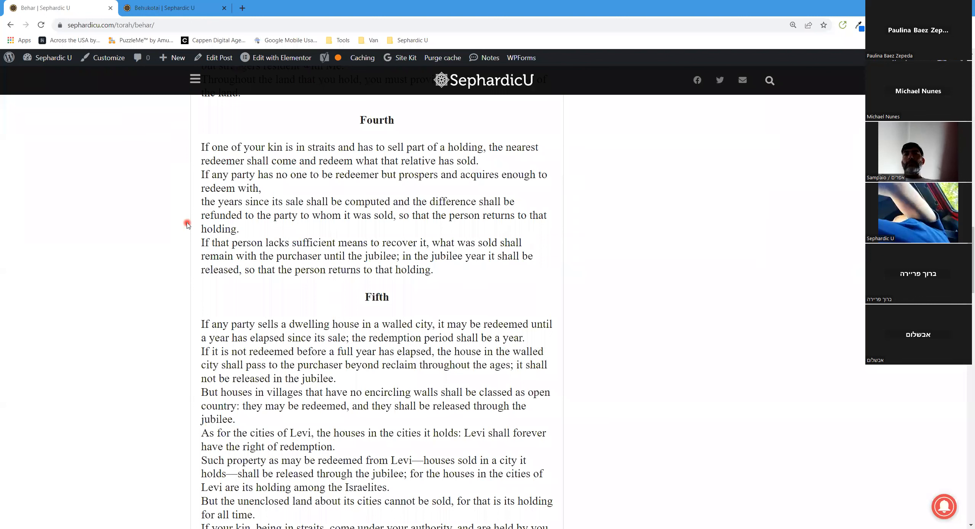
{"action": "mouse_move", "coordinate": [188, 247]}
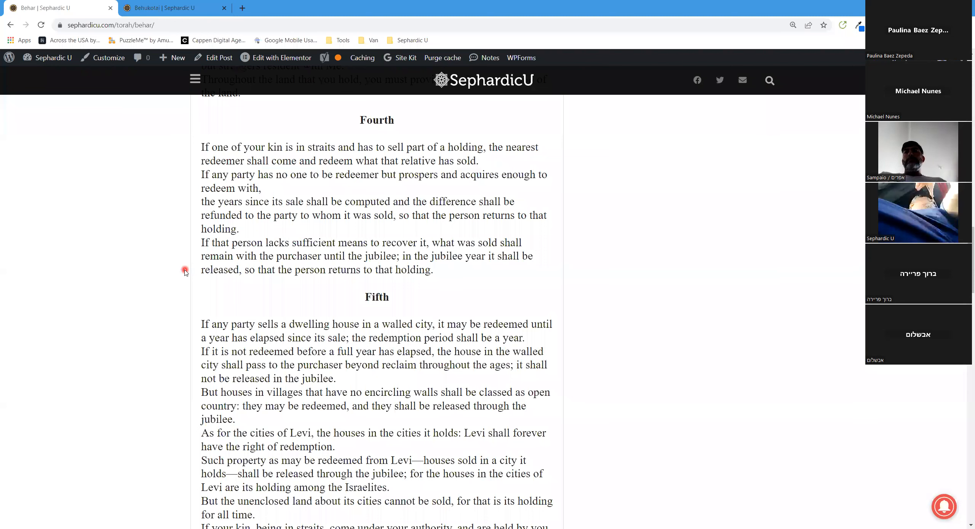
{"action": "scroll", "scroll_direction": "down", "scroll_amount": 3}
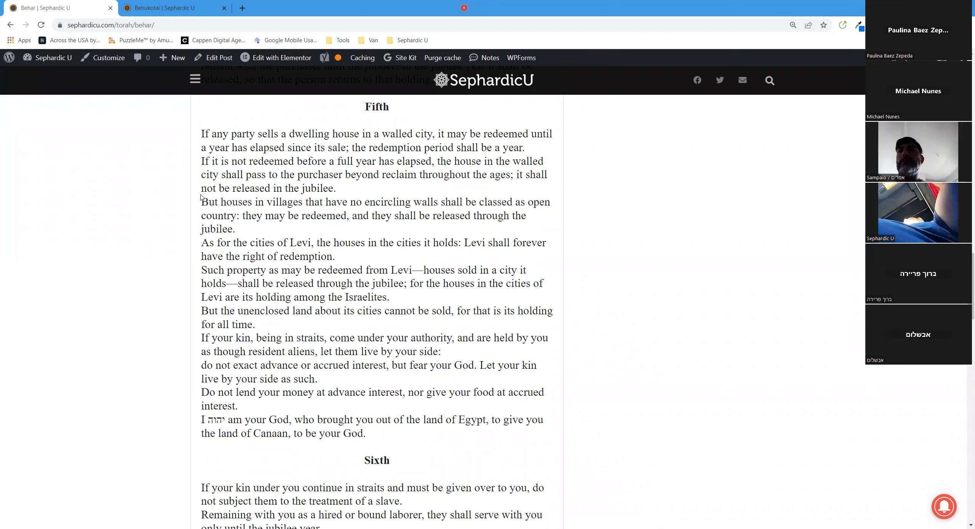
{"action": "mouse_move", "coordinate": [183, 164]}
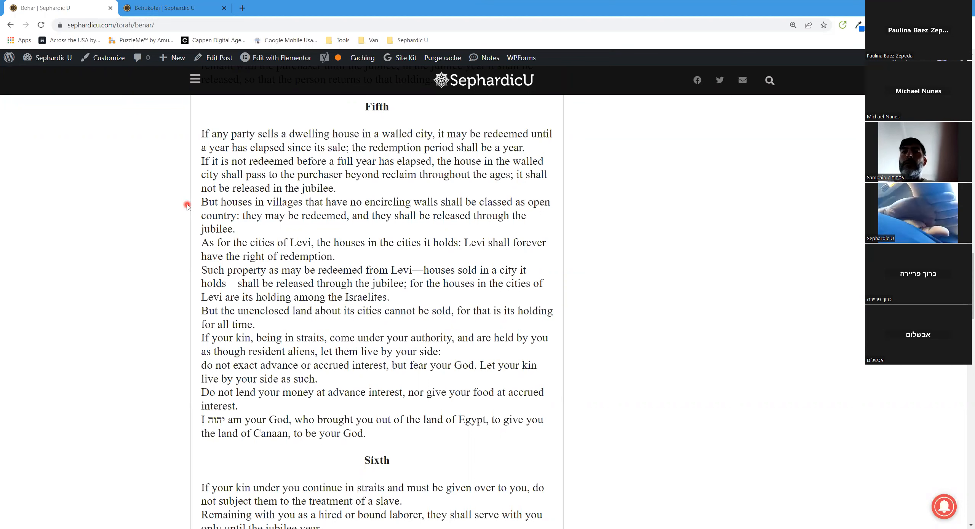
{"action": "mouse_move", "coordinate": [180, 257]}
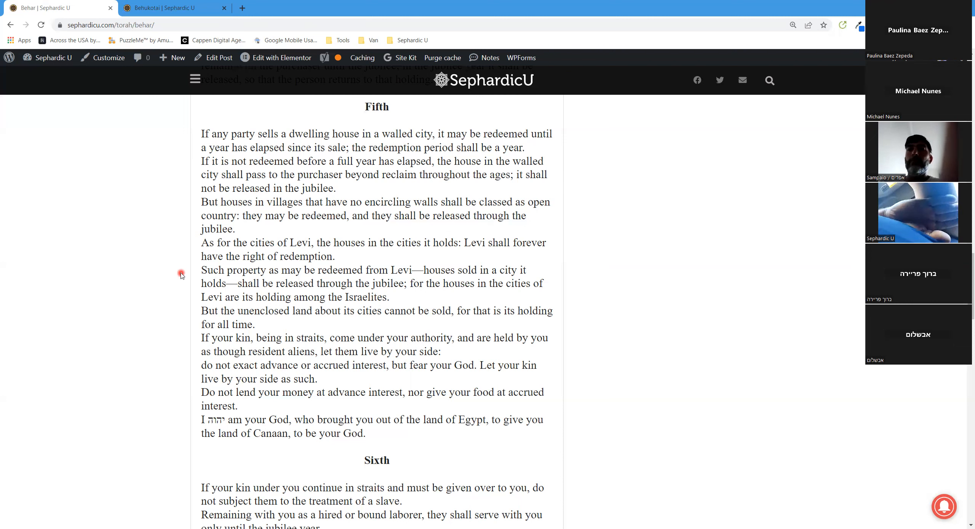
{"action": "mouse_move", "coordinate": [185, 319]}
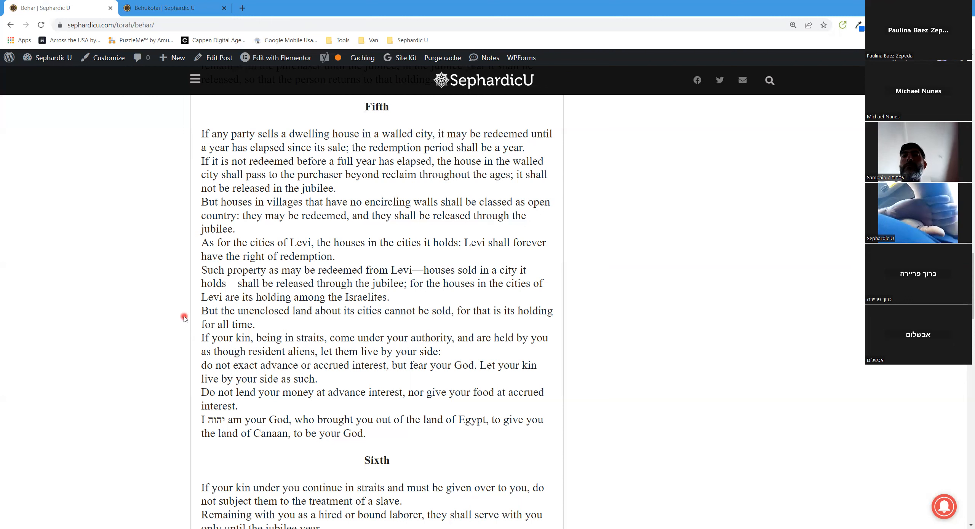
{"action": "mouse_move", "coordinate": [185, 335]}
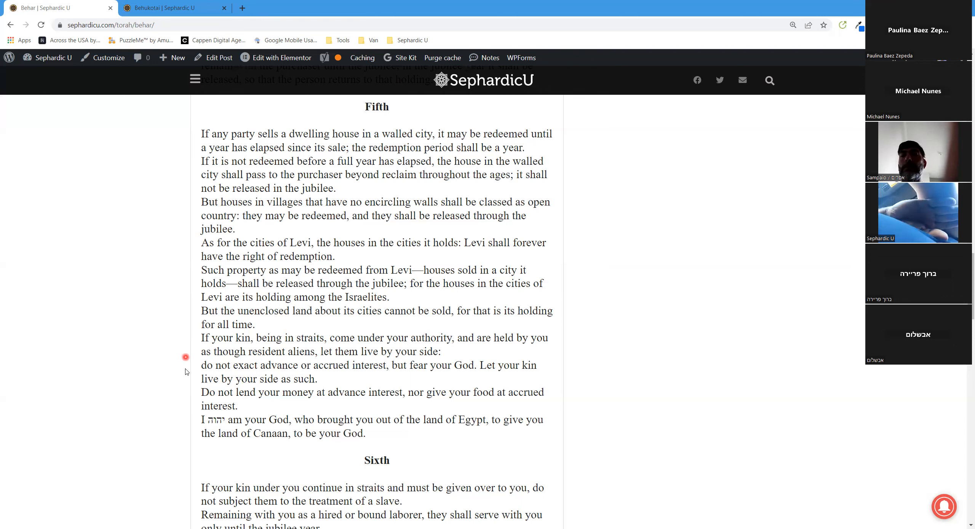
{"action": "mouse_move", "coordinate": [188, 437]}
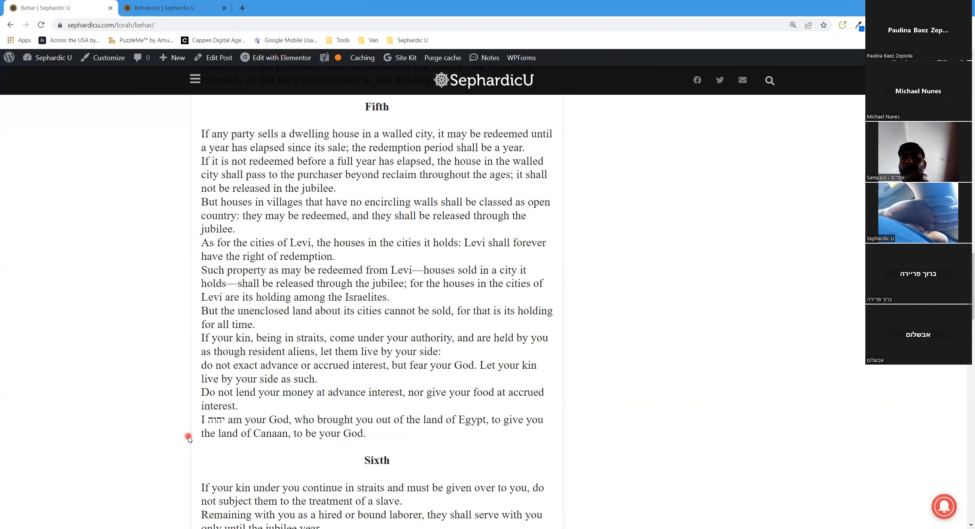
{"action": "scroll", "scroll_direction": "down", "scroll_amount": 3}
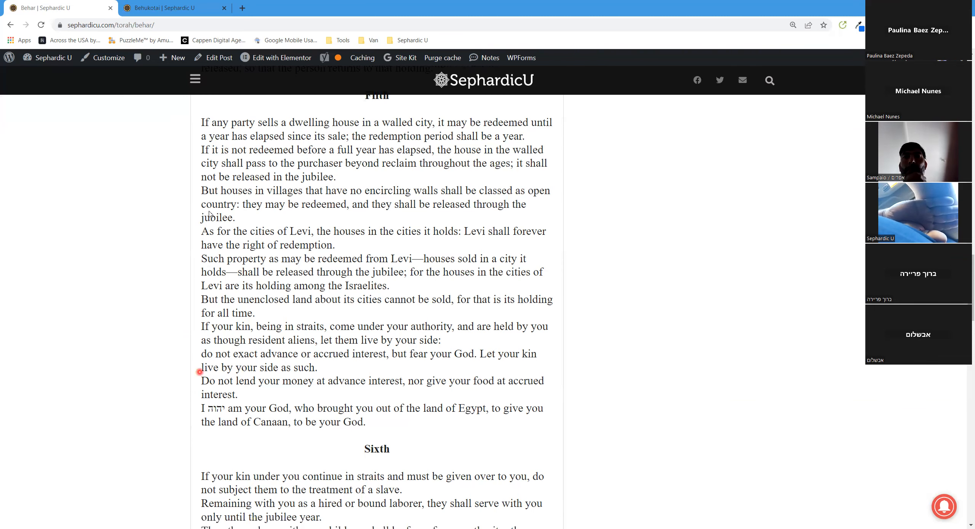
{"action": "scroll", "scroll_direction": "down", "scroll_amount": 3}
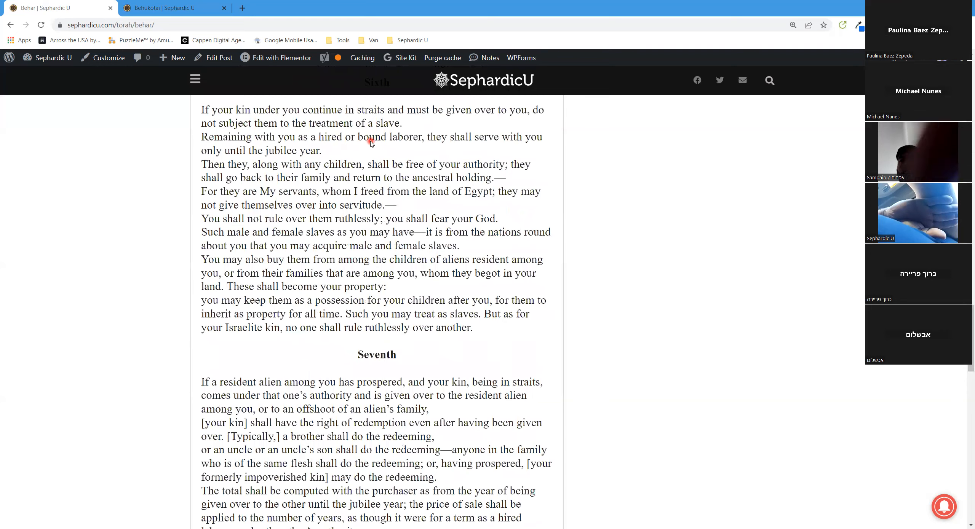
{"action": "scroll", "scroll_direction": "up", "scroll_amount": 3}
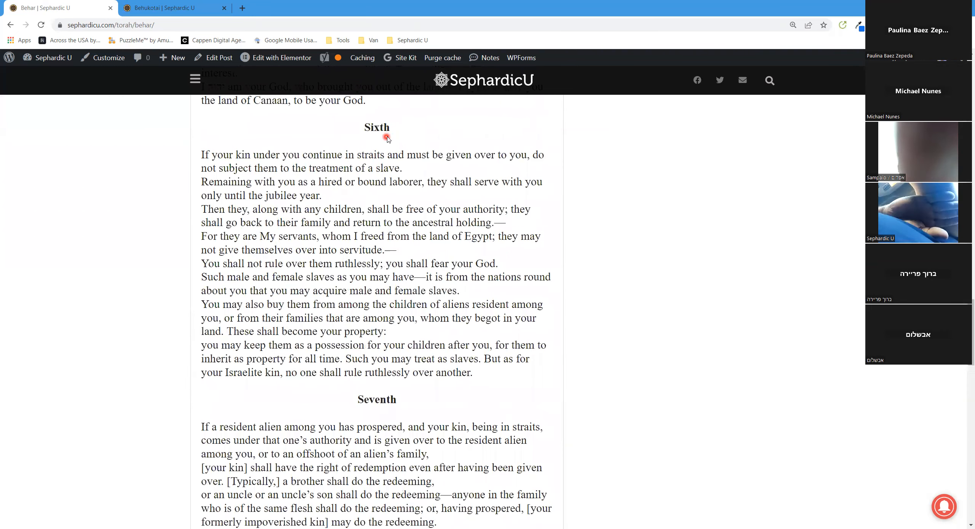
{"action": "mouse_move", "coordinate": [176, 162]}
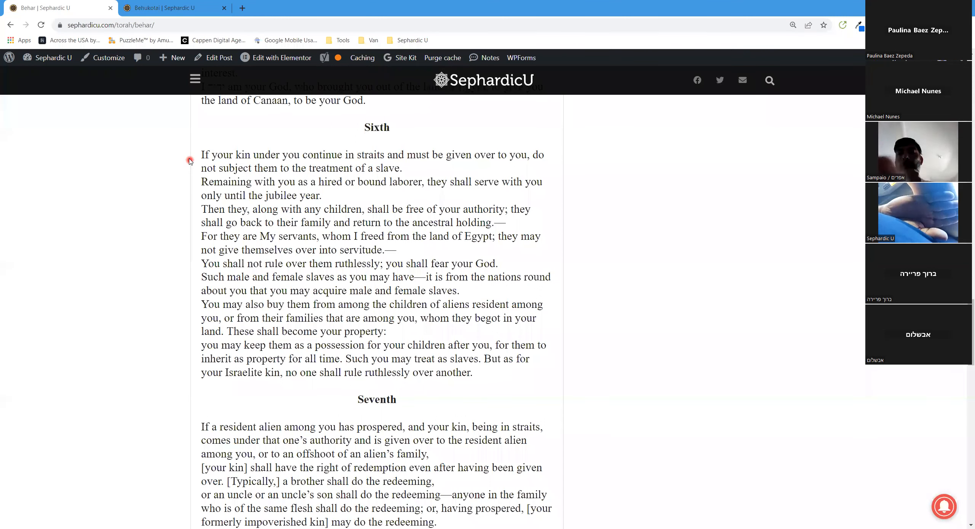
{"action": "mouse_move", "coordinate": [188, 178]}
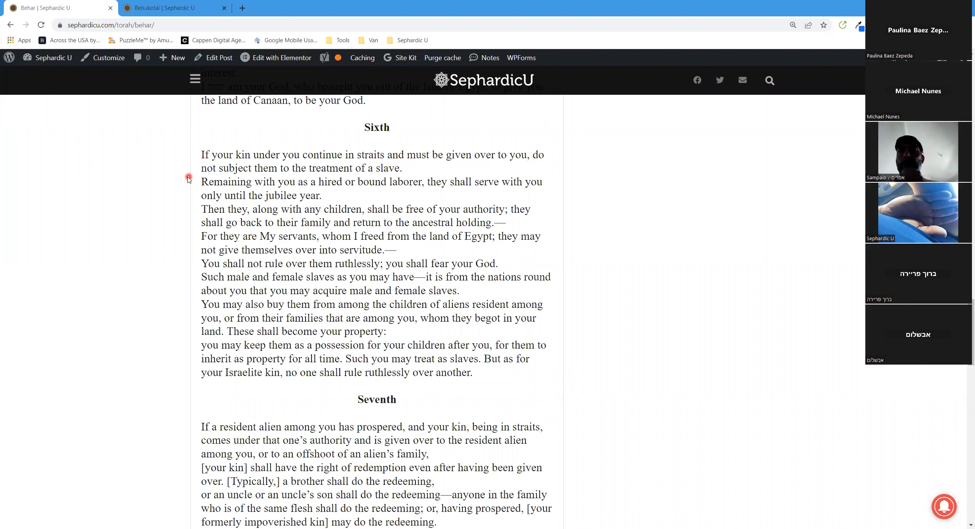
{"action": "mouse_move", "coordinate": [184, 182]}
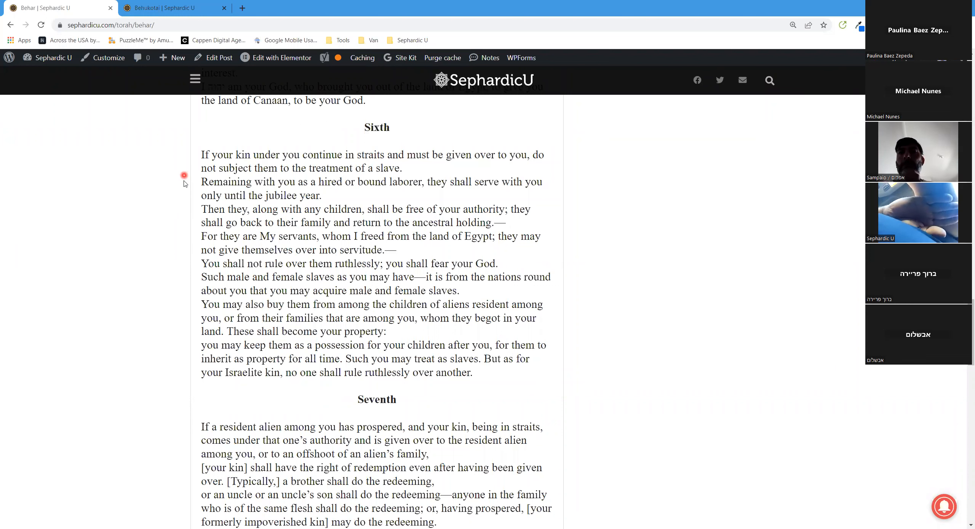
{"action": "mouse_move", "coordinate": [184, 185]}
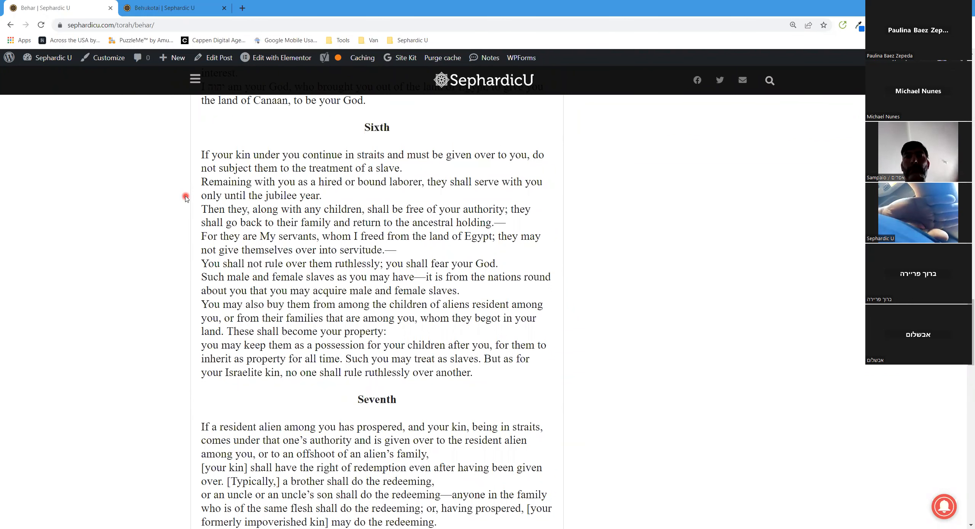
{"action": "mouse_move", "coordinate": [187, 214]}
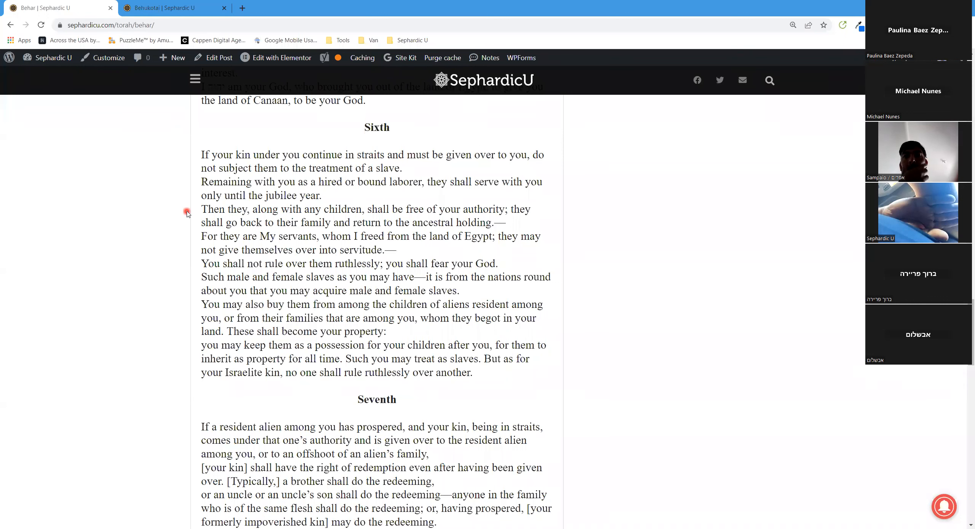
{"action": "mouse_move", "coordinate": [185, 225]}
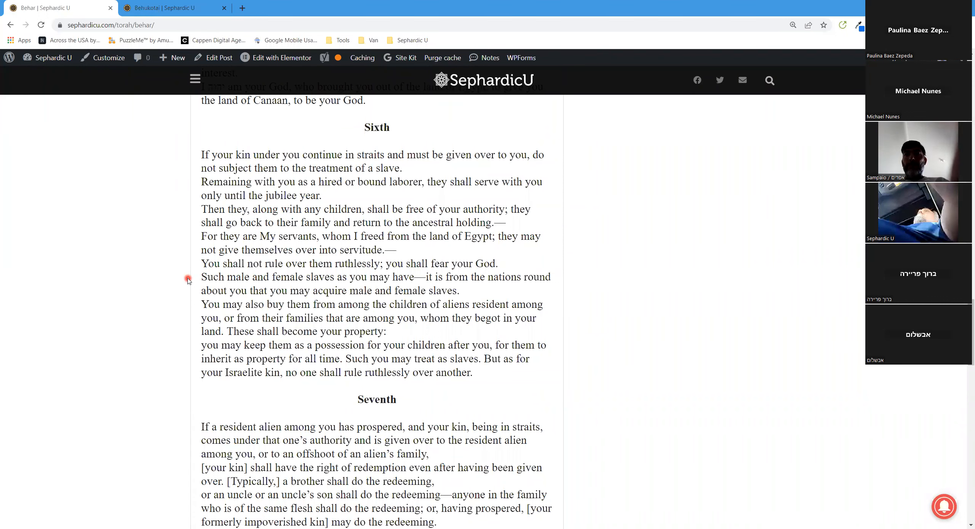
{"action": "mouse_move", "coordinate": [189, 302]}
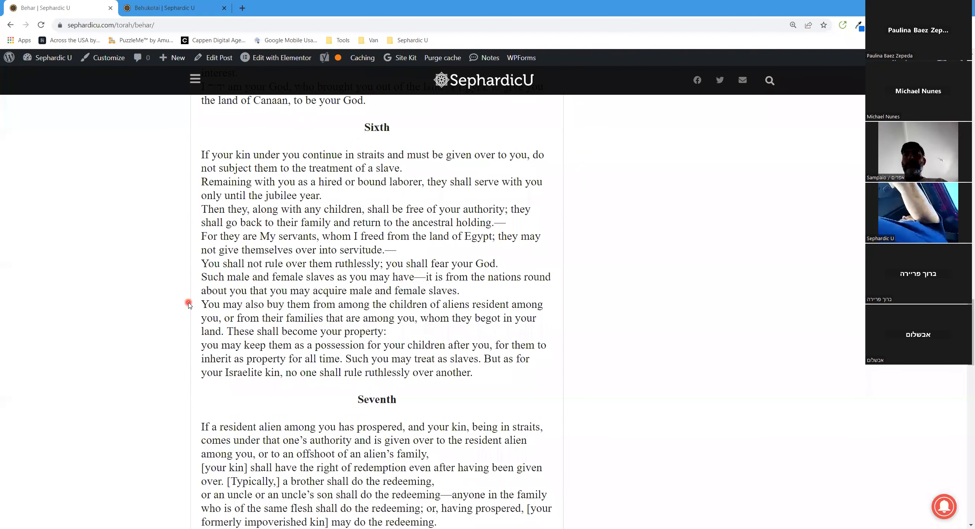
{"action": "mouse_move", "coordinate": [188, 321]}
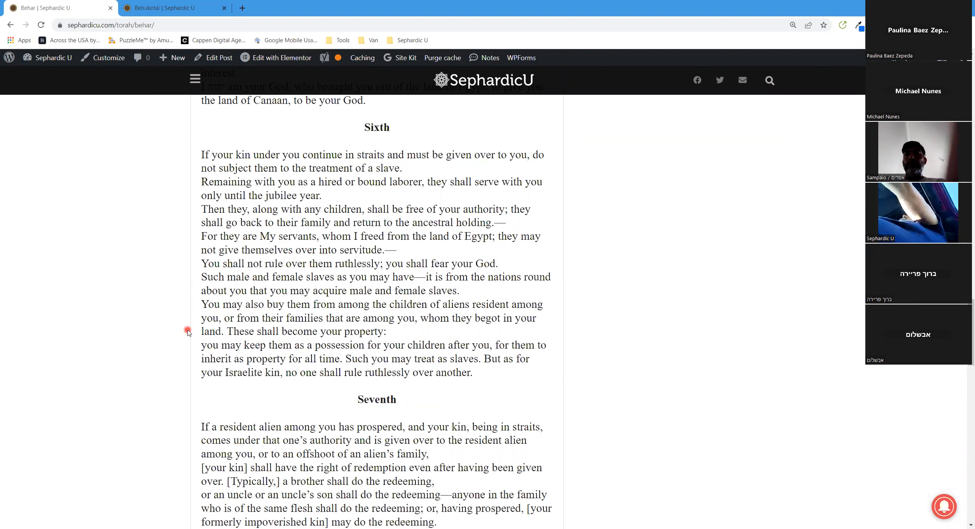
{"action": "mouse_move", "coordinate": [187, 339]}
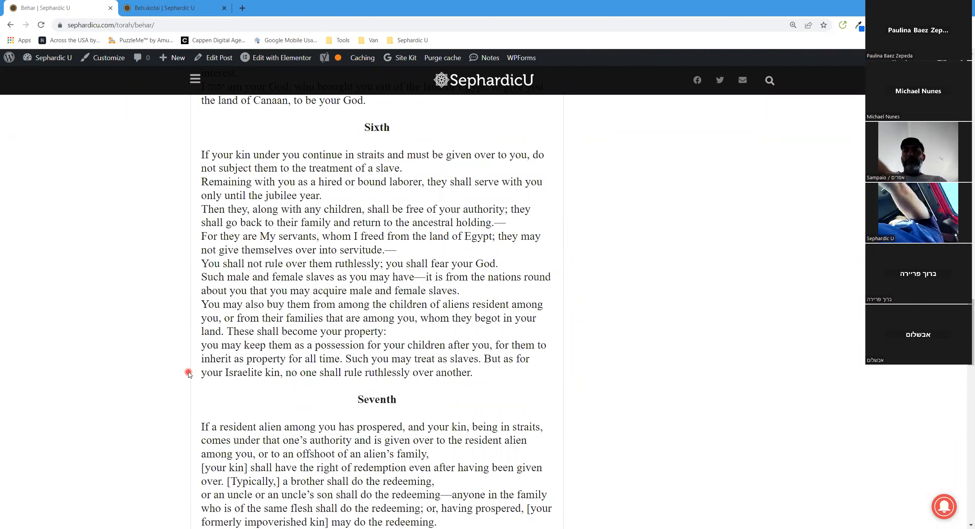
{"action": "scroll", "scroll_direction": "down", "scroll_amount": 3}
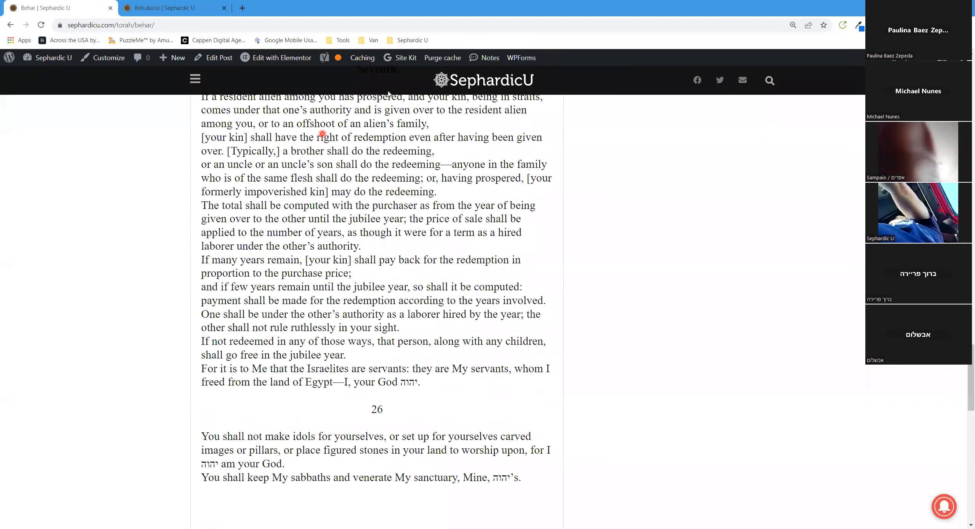
{"action": "scroll", "scroll_direction": "up", "scroll_amount": 3}
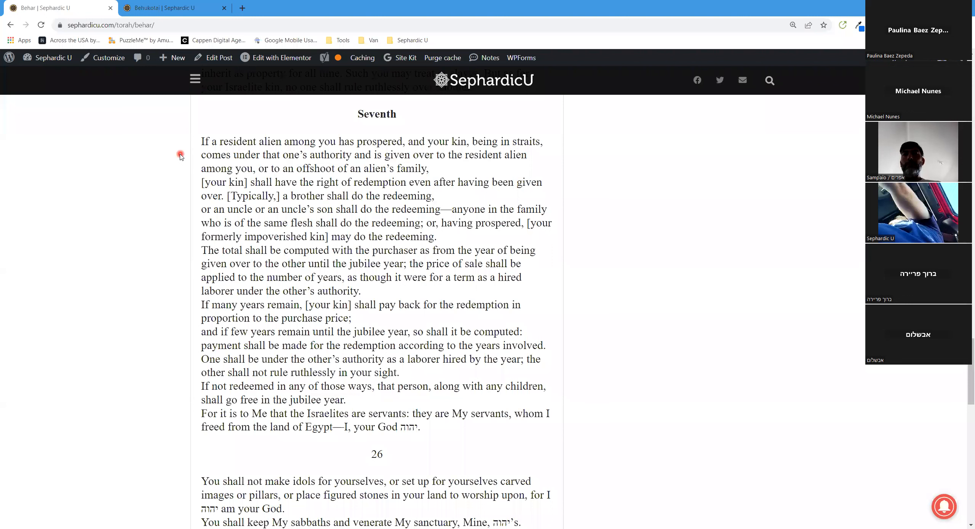
{"action": "mouse_move", "coordinate": [181, 160]}
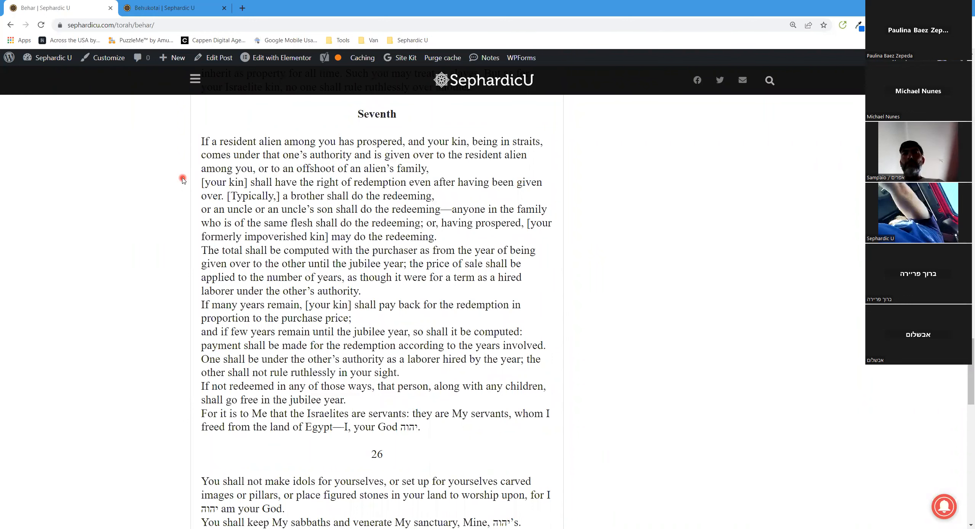
{"action": "mouse_move", "coordinate": [183, 200]}
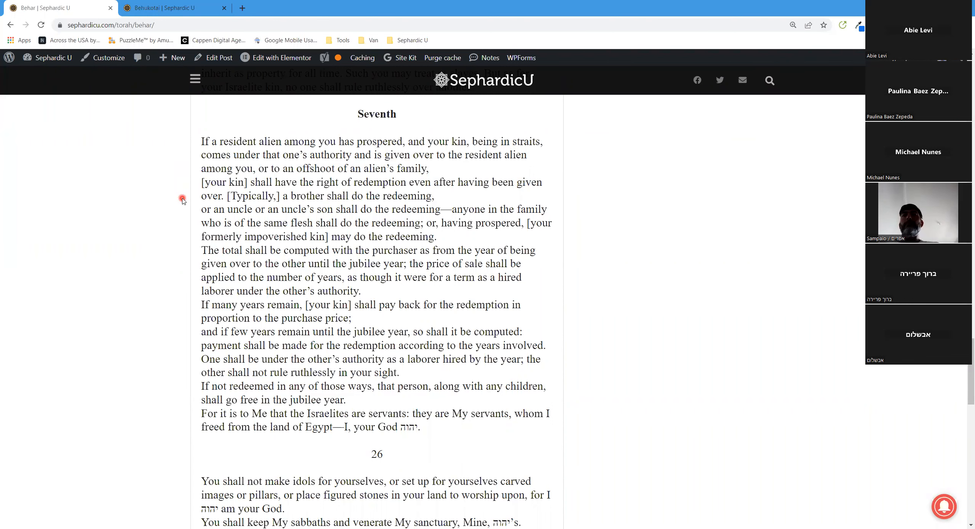
{"action": "mouse_move", "coordinate": [184, 215]}
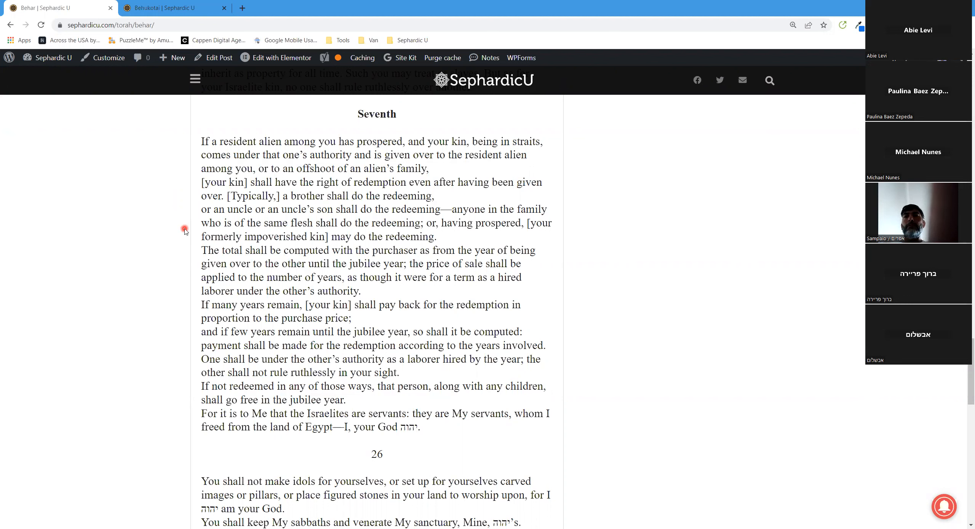
{"action": "mouse_move", "coordinate": [182, 255]}
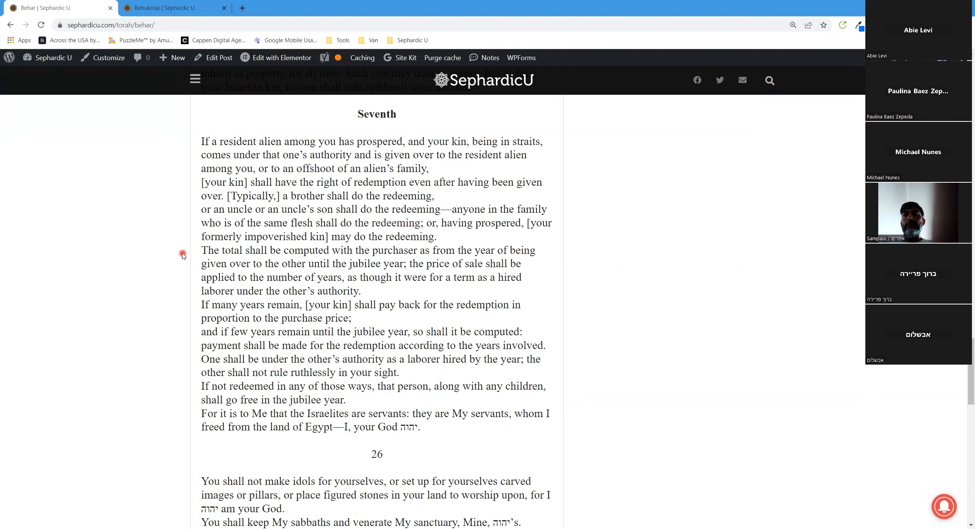
{"action": "mouse_move", "coordinate": [183, 270]}
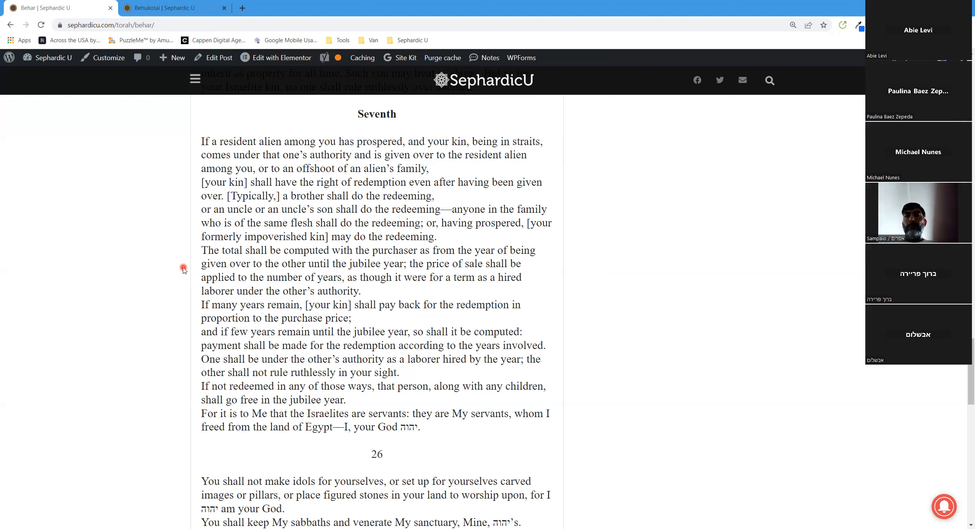
{"action": "mouse_move", "coordinate": [185, 279]}
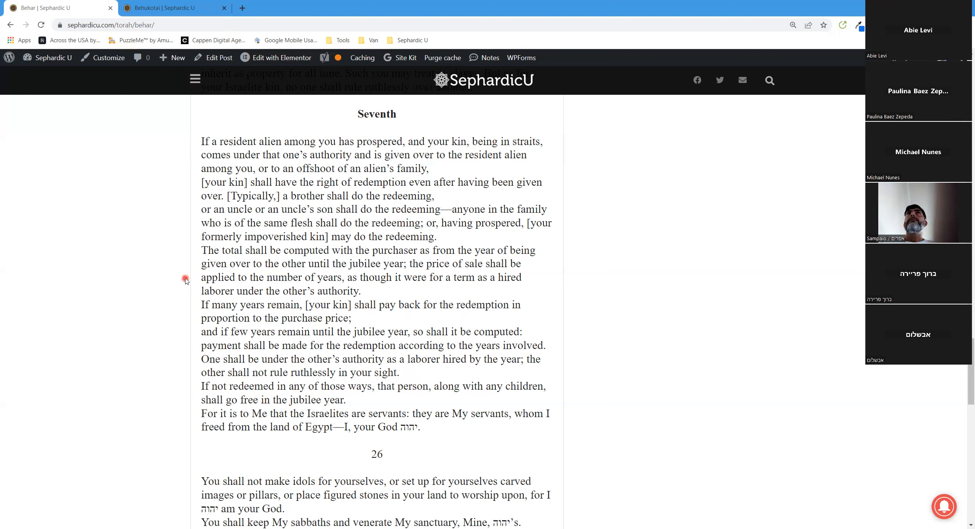
{"action": "mouse_move", "coordinate": [185, 291]}
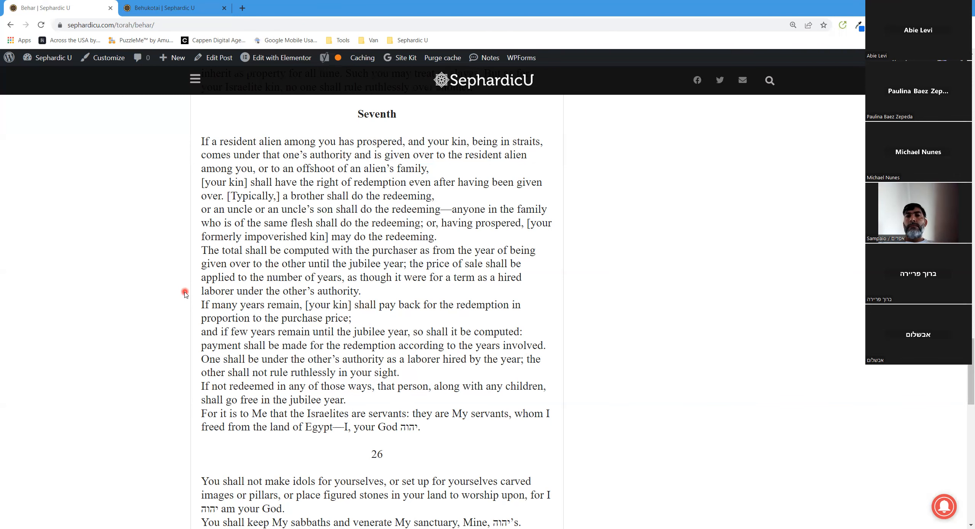
{"action": "scroll", "scroll_direction": "down", "scroll_amount": 3}
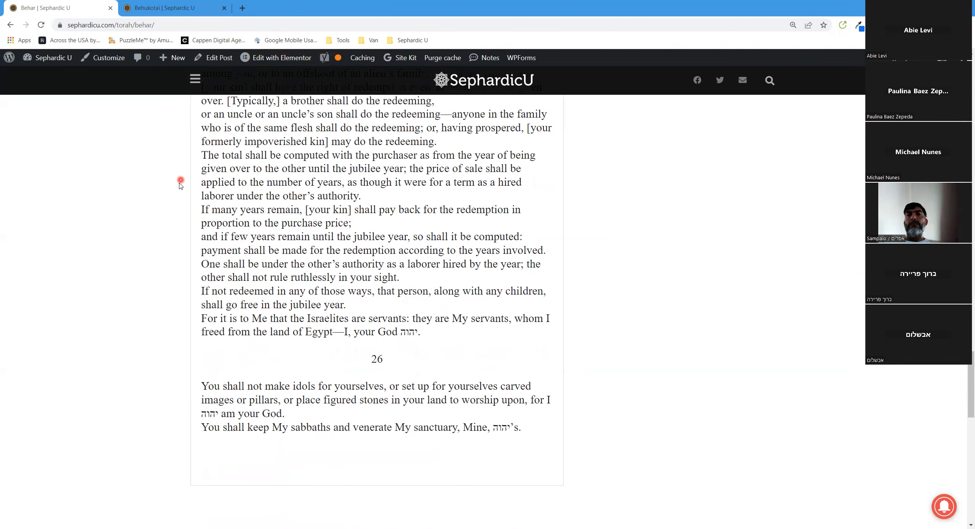
{"action": "mouse_move", "coordinate": [184, 217]}
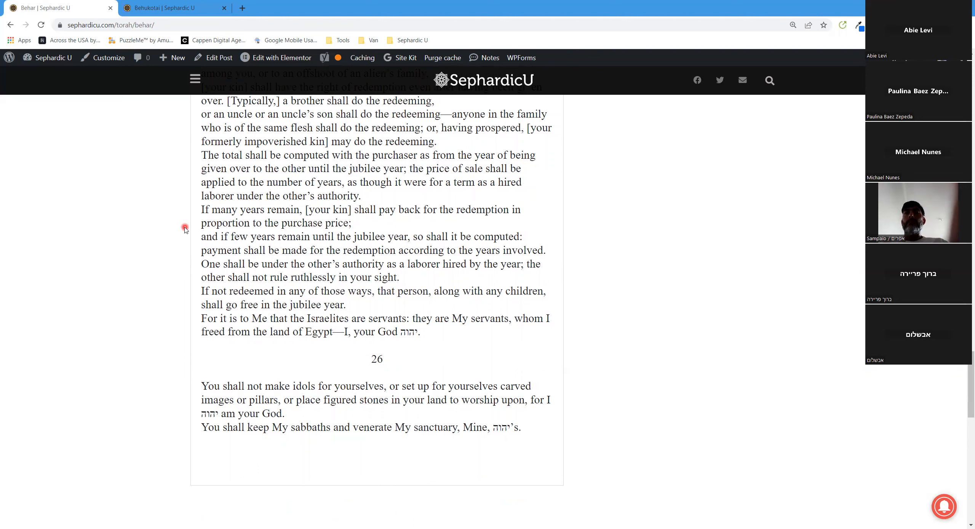
{"action": "mouse_move", "coordinate": [187, 243]}
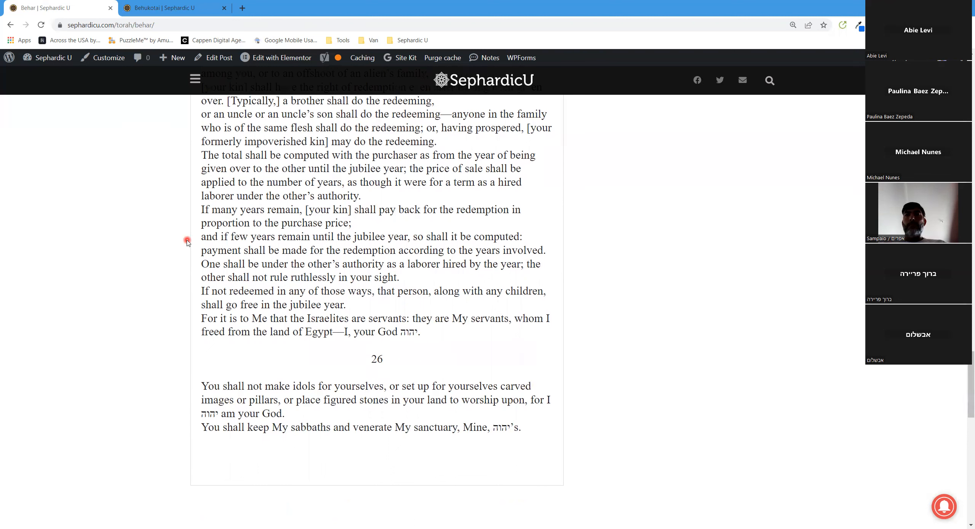
{"action": "mouse_move", "coordinate": [186, 249]}
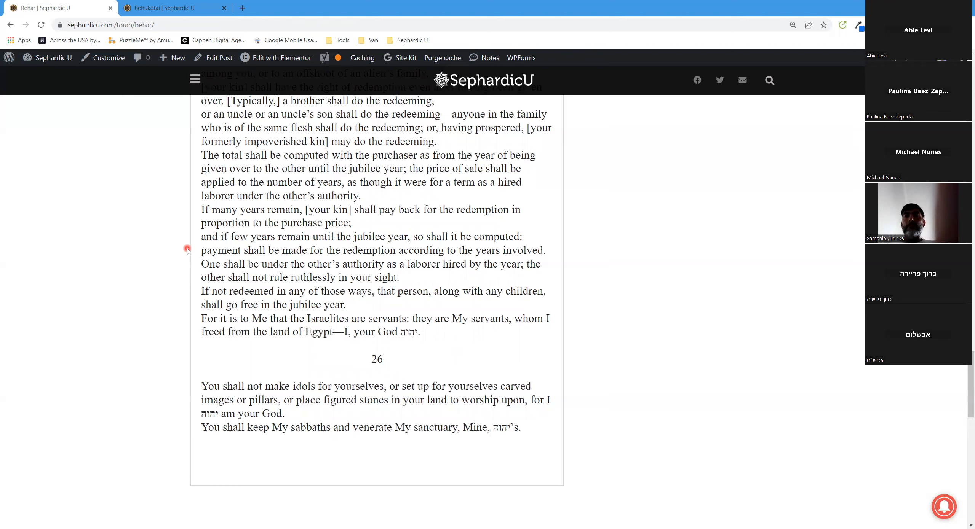
{"action": "mouse_move", "coordinate": [189, 268]}
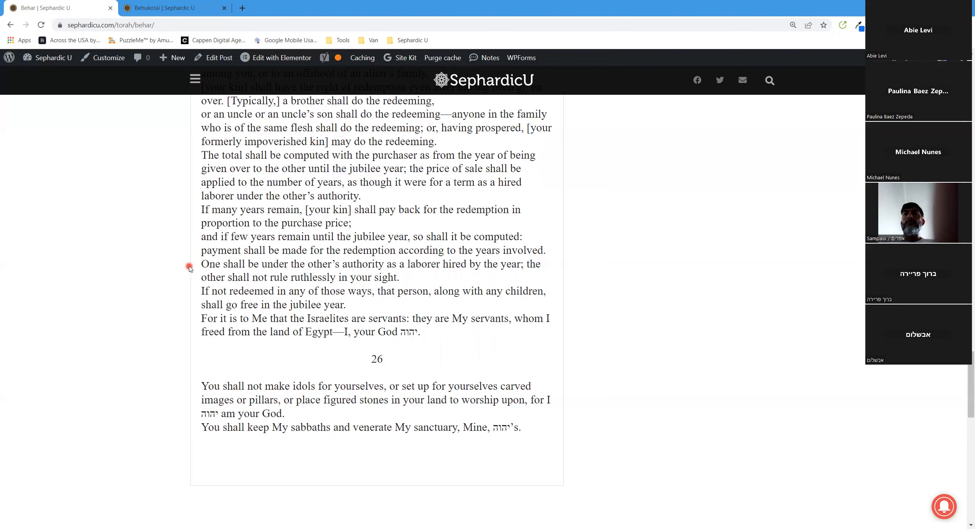
{"action": "mouse_move", "coordinate": [192, 281]}
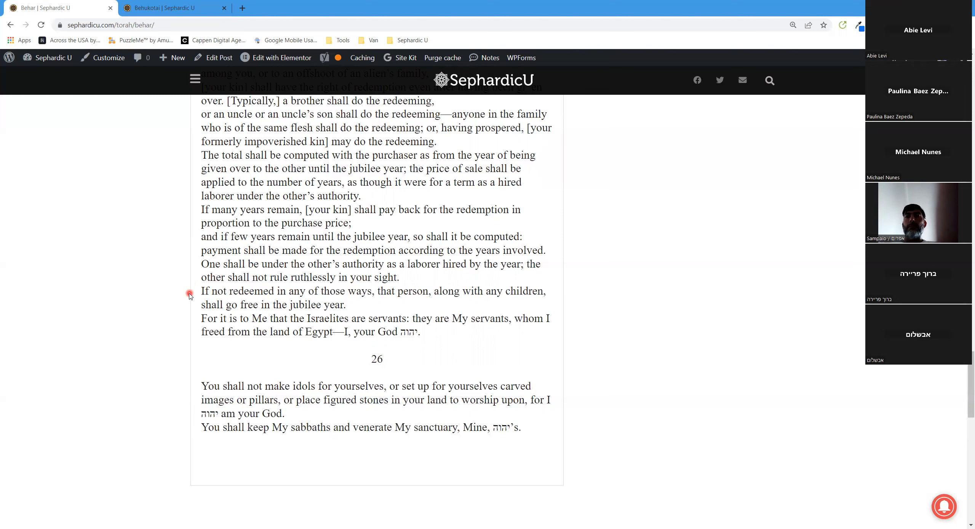
{"action": "mouse_move", "coordinate": [189, 306]}
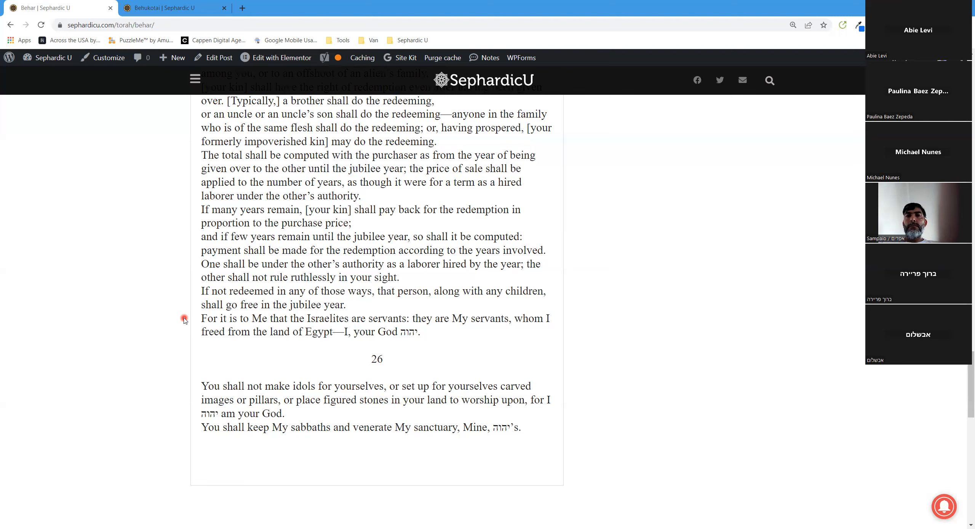
{"action": "scroll", "scroll_direction": "down", "scroll_amount": 3}
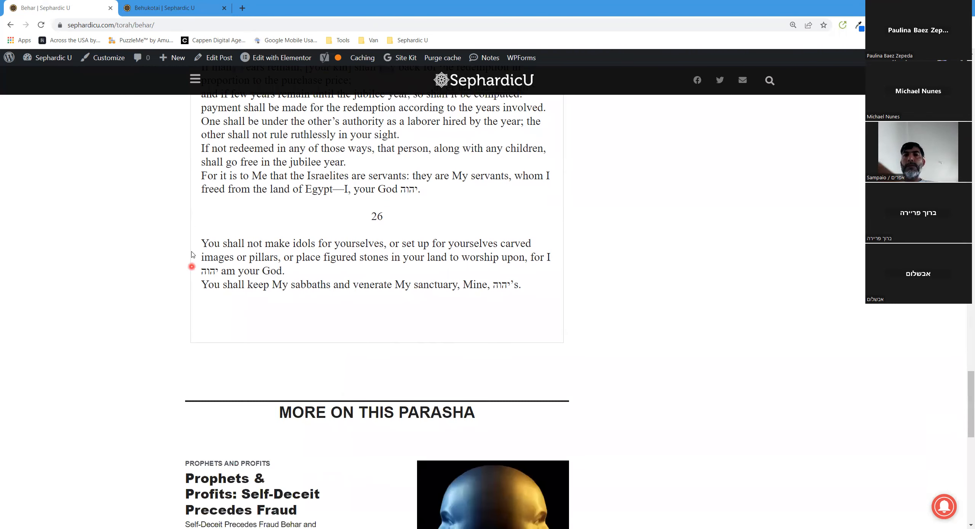
{"action": "mouse_move", "coordinate": [192, 243]}
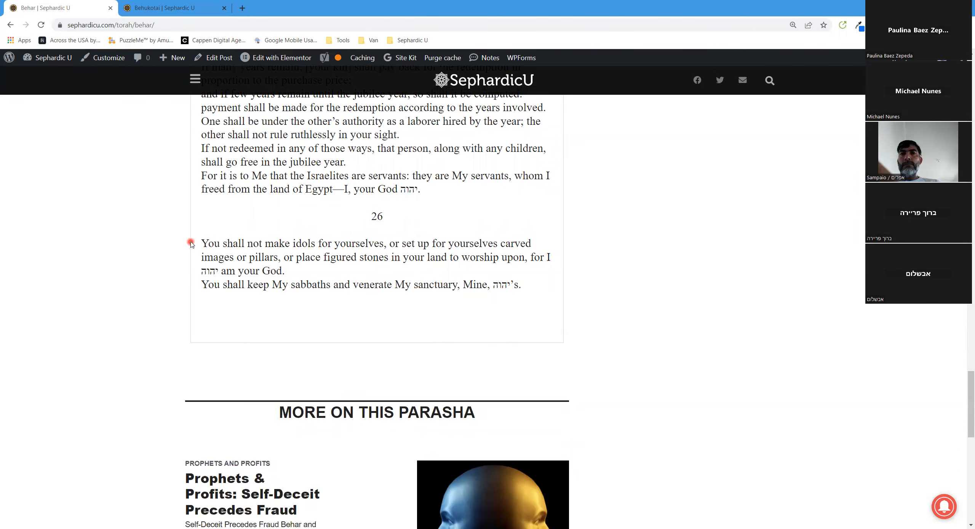
{"action": "scroll", "scroll_direction": "down", "scroll_amount": 3}
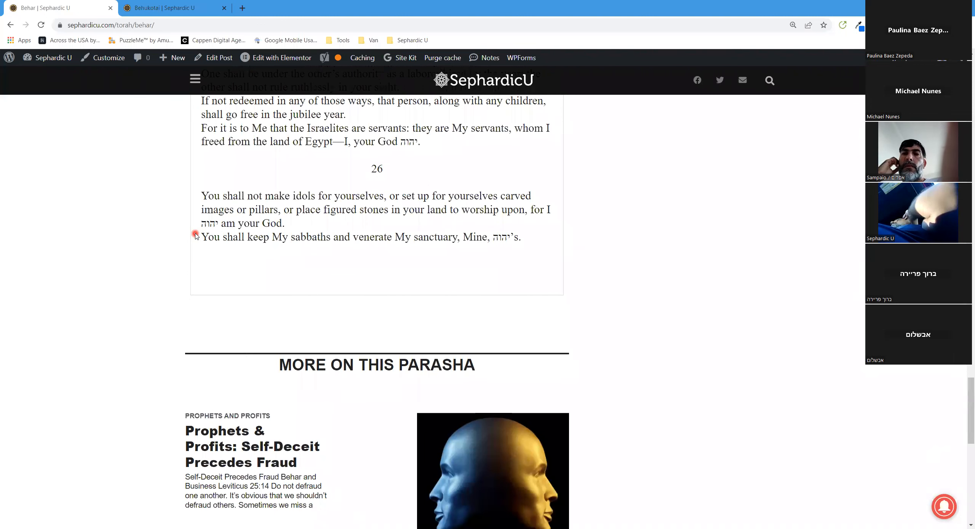